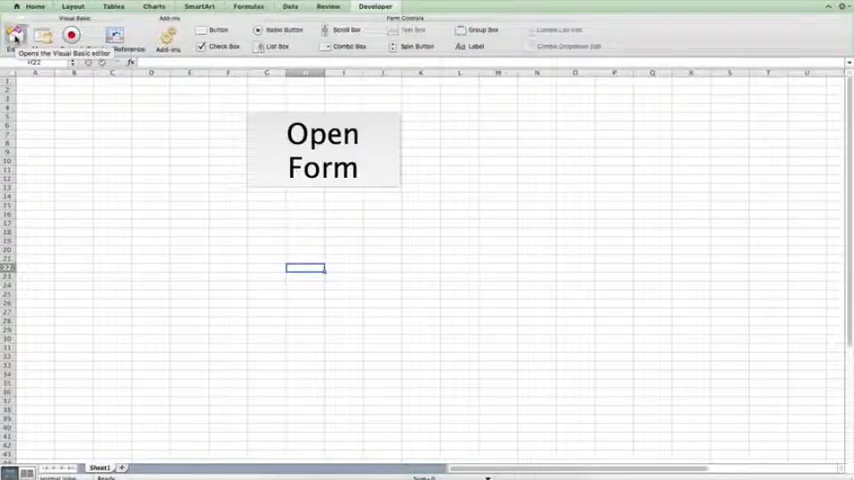
# Open the Visual Basic Editor and open UserForm1 in the form designer
pyautogui.click(15, 35)
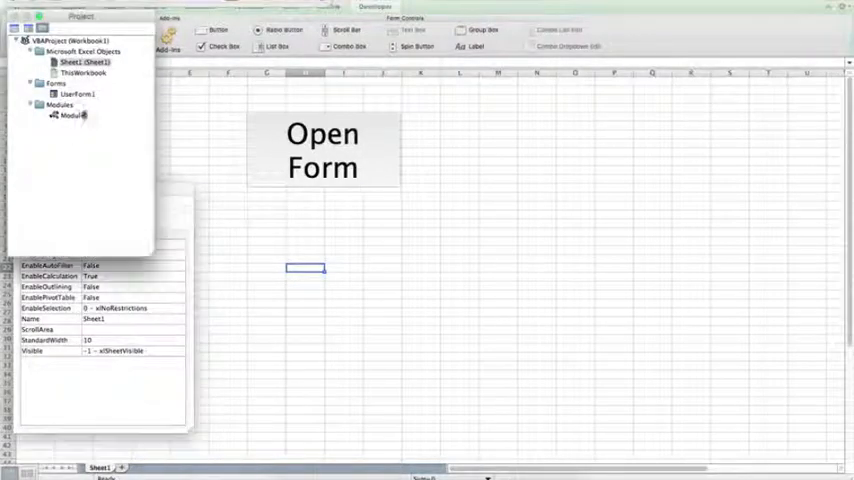
pyautogui.doubleClick(78, 93)
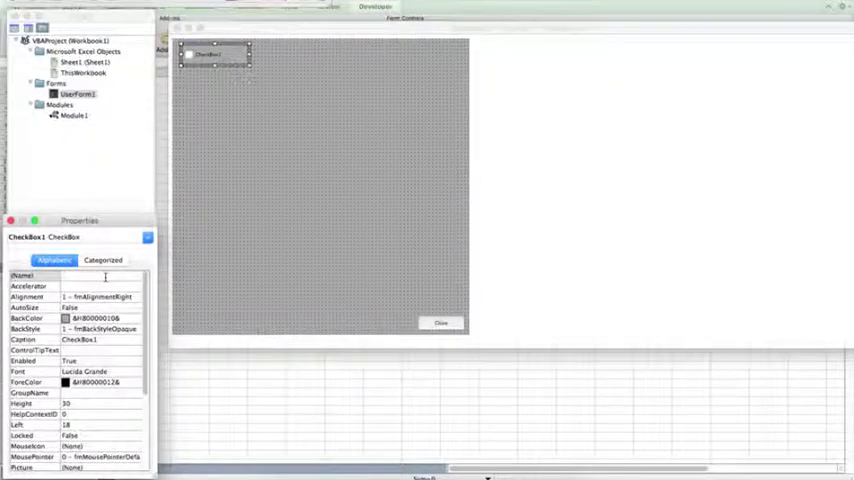
# Name the checkbox CheckBoxBackColor, caption it 'Background Color', and open its Font settings
pyautogui.write('CheckBoxBackColor')
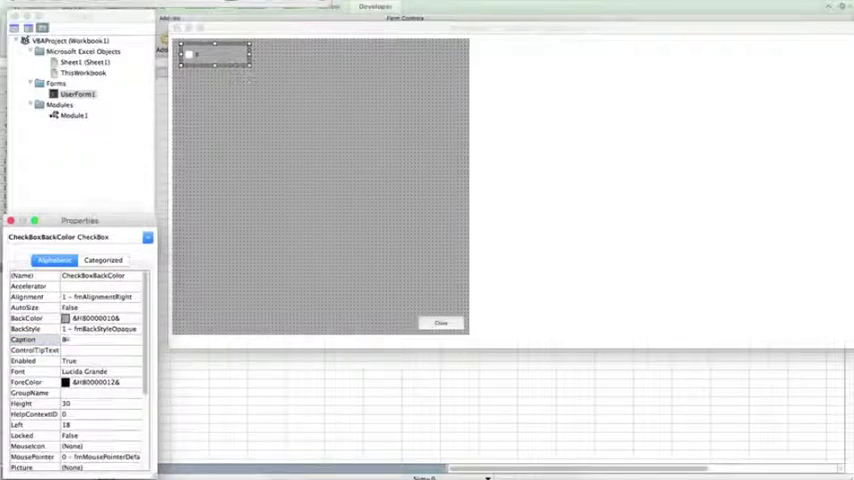
pyautogui.write('Background Color')
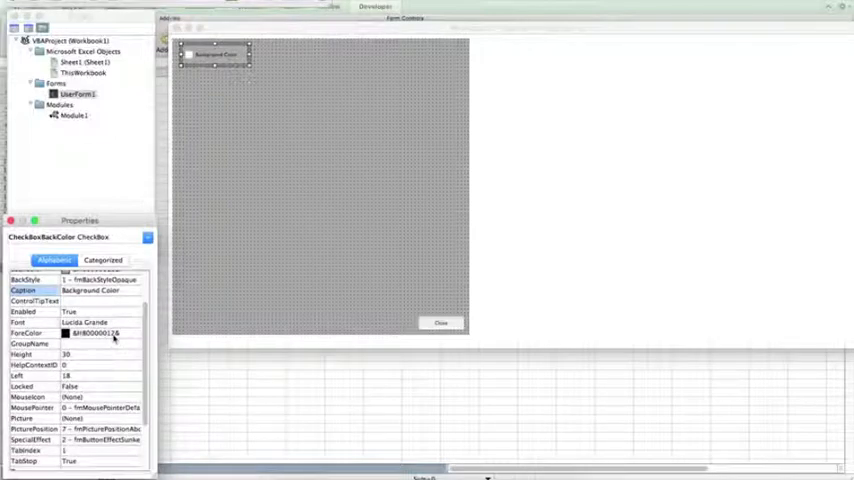
pyautogui.click(135, 322)
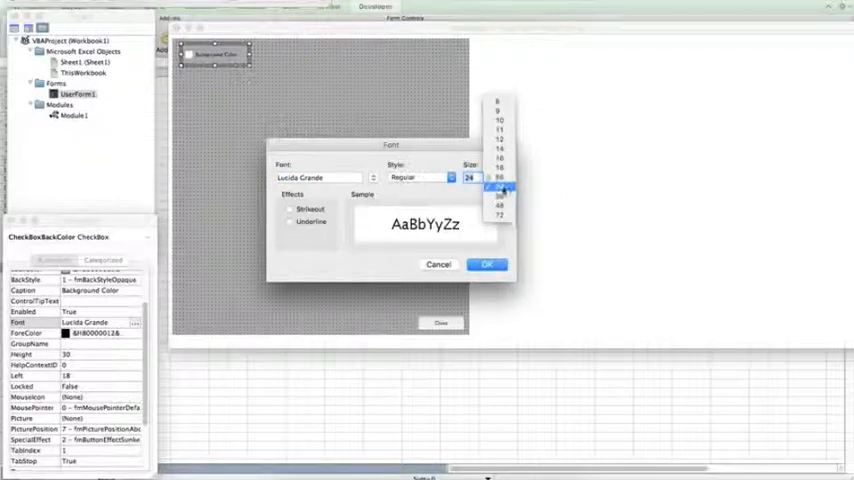
# Set the checkbox caption font size to 28, then reselect the checkbox on the form
pyautogui.click(497, 190)
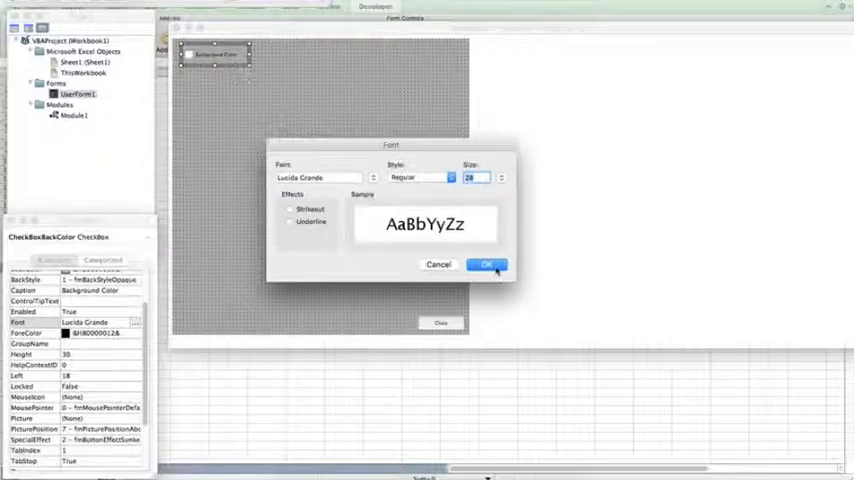
pyautogui.click(487, 264)
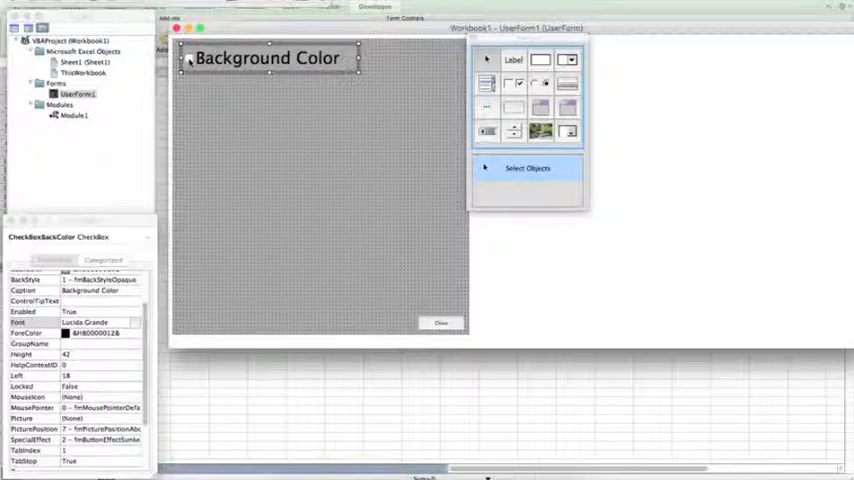
pyautogui.click(189, 58)
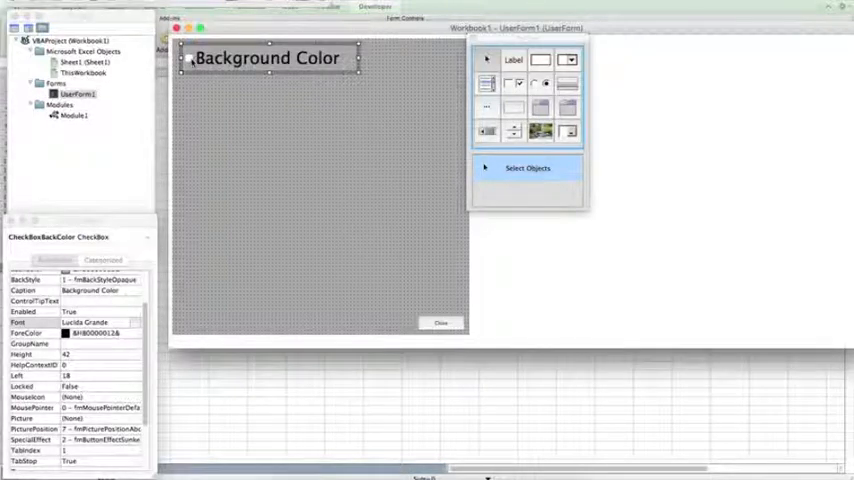
# In CheckBoxBackColor_Click, add the comment 'If it is selected, the userform background will change to white.'
pyautogui.rightClick(267, 57)
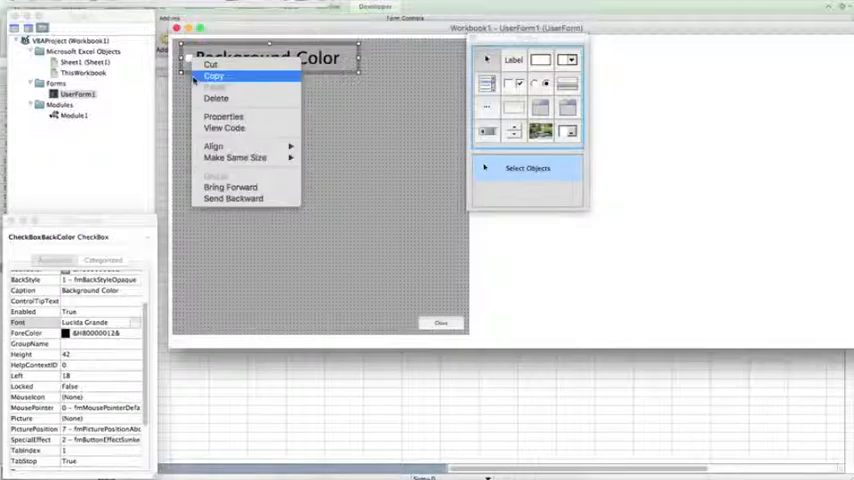
pyautogui.moveTo(224, 128)
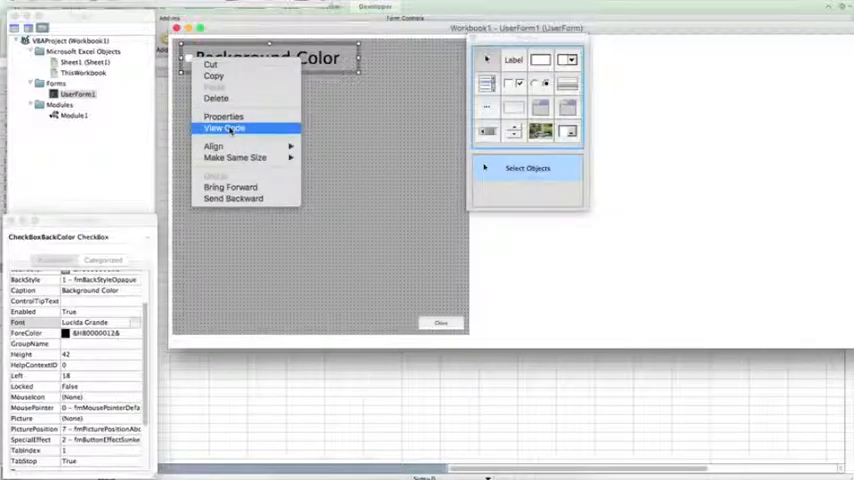
pyautogui.click(224, 128)
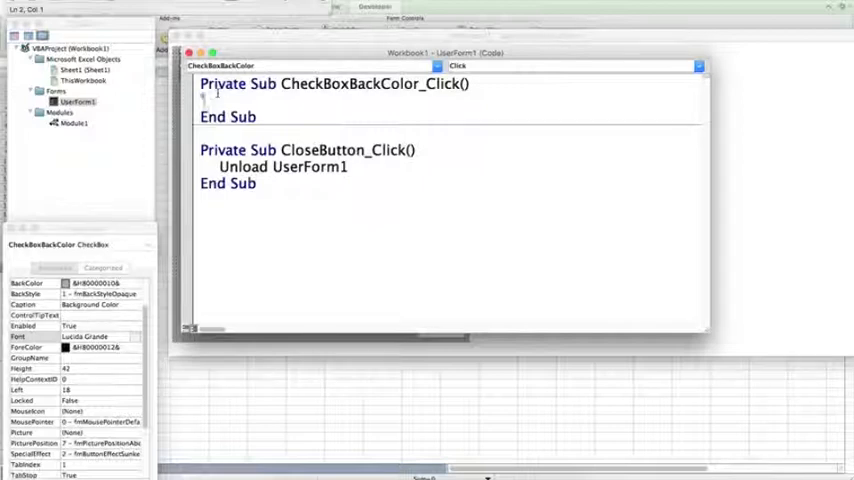
pyautogui.write("'If it is selected, the userform background will change to white.")
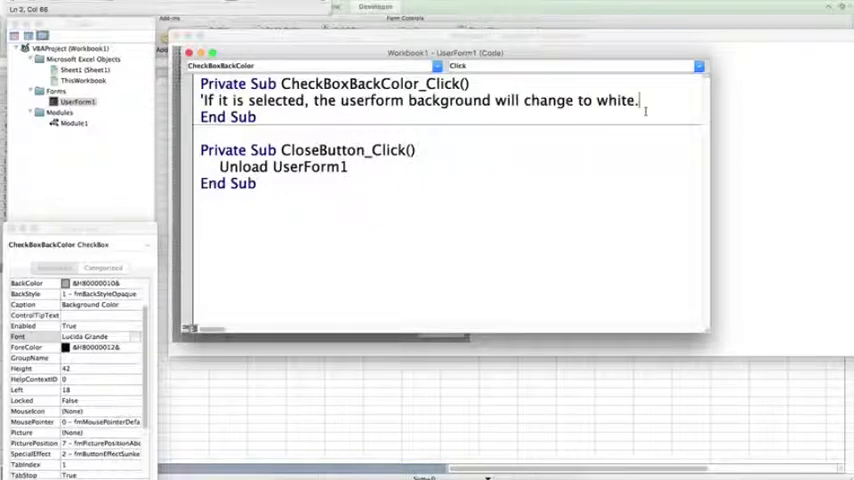
pyautogui.press('return')
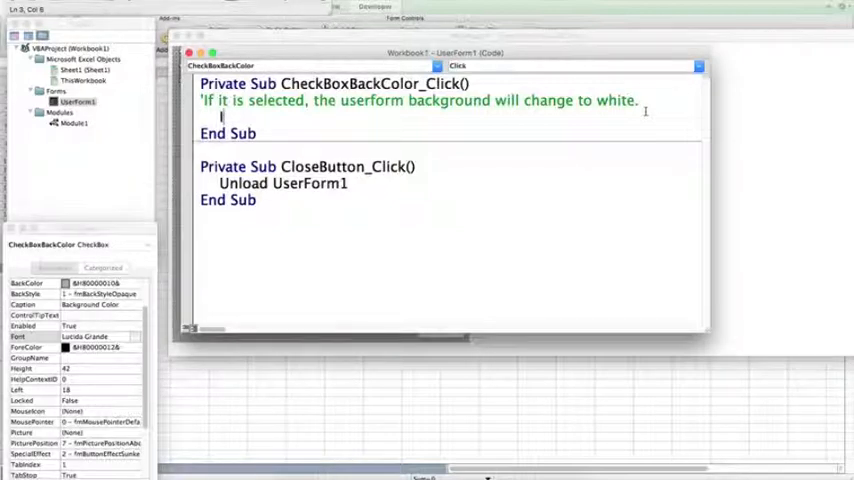
# Write the line 'If CheckBoxBackColor = True Then', dismissing the compile error along the way
pyautogui.write('If')
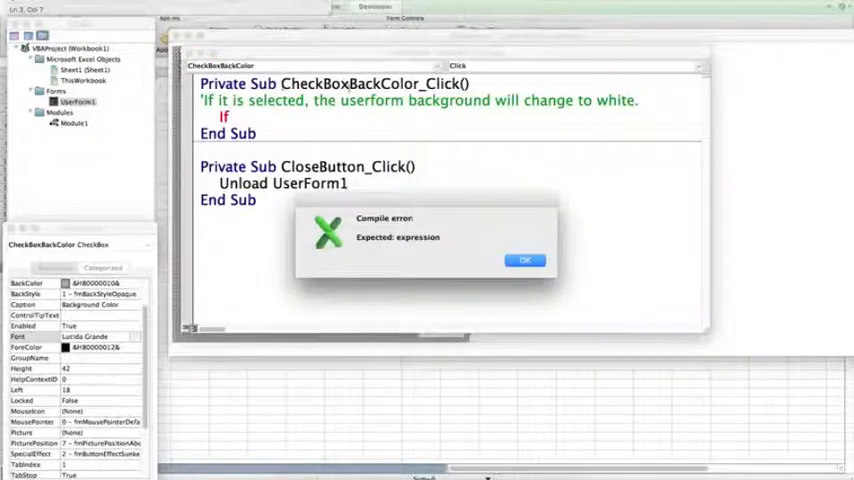
pyautogui.click(525, 260)
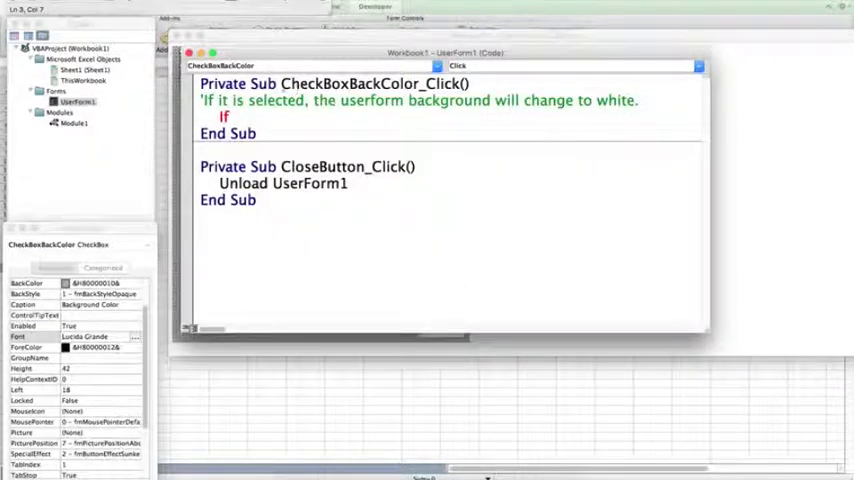
pyautogui.doubleClick(300, 83)
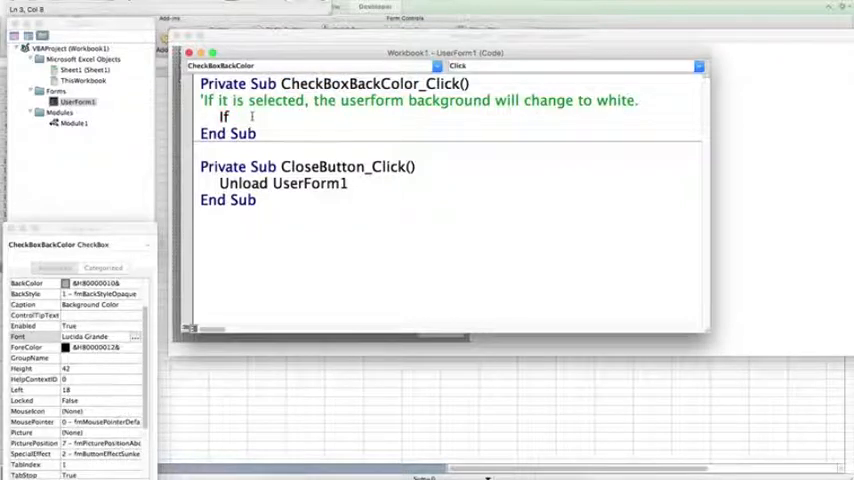
pyautogui.write('CheckBoxBackColor.Value=')
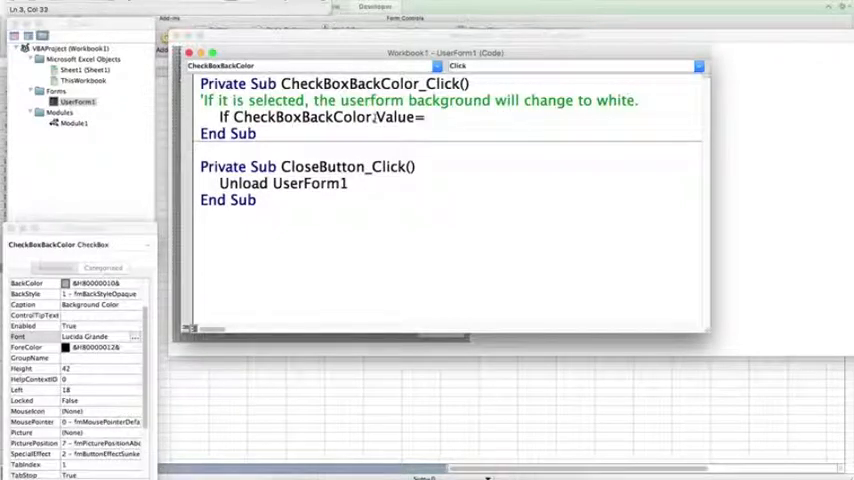
pyautogui.write('True')
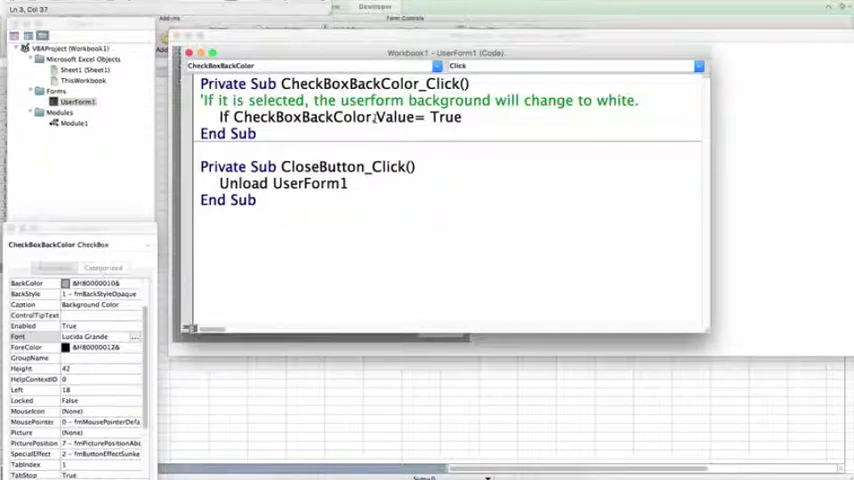
pyautogui.write('Then')
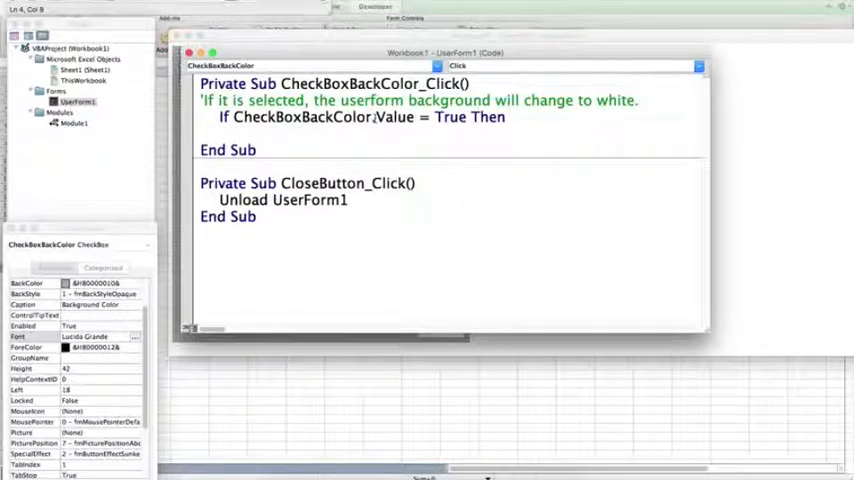
# Add 'UserForm1.BackColor = RGB(255, 255, 255)' and begin the Else branch
pyautogui.write('UserForm')
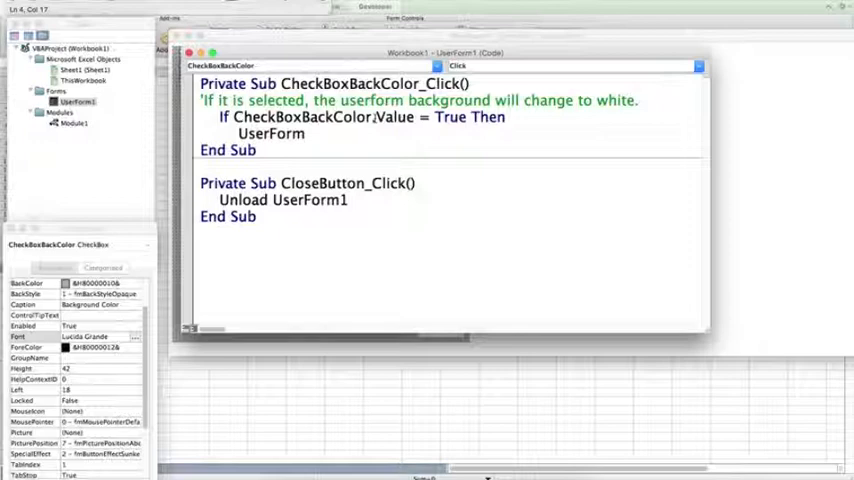
pyautogui.write('1')
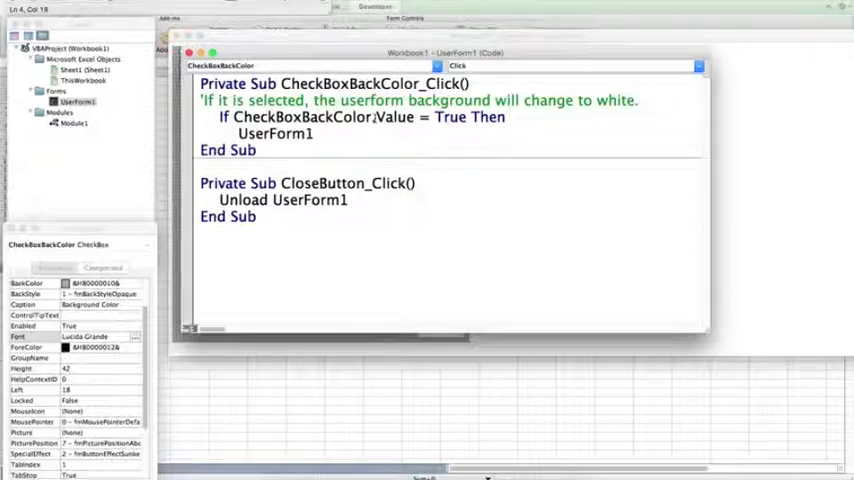
pyautogui.write('.C')
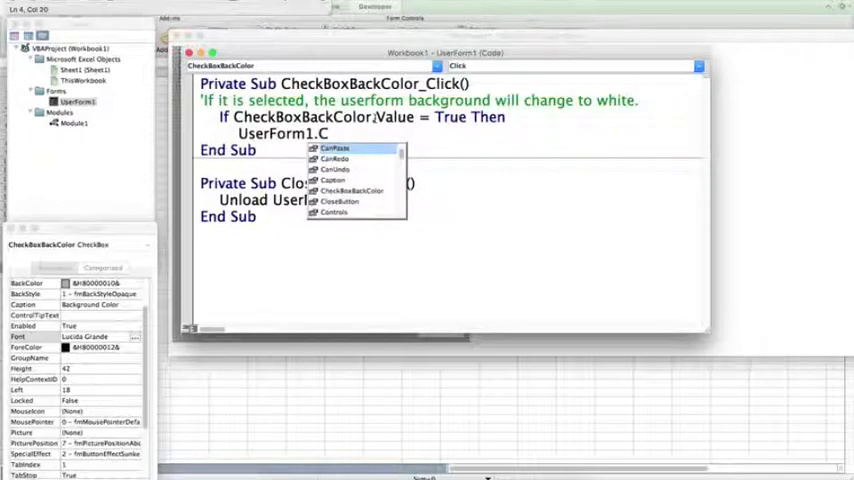
pyautogui.write('ack')
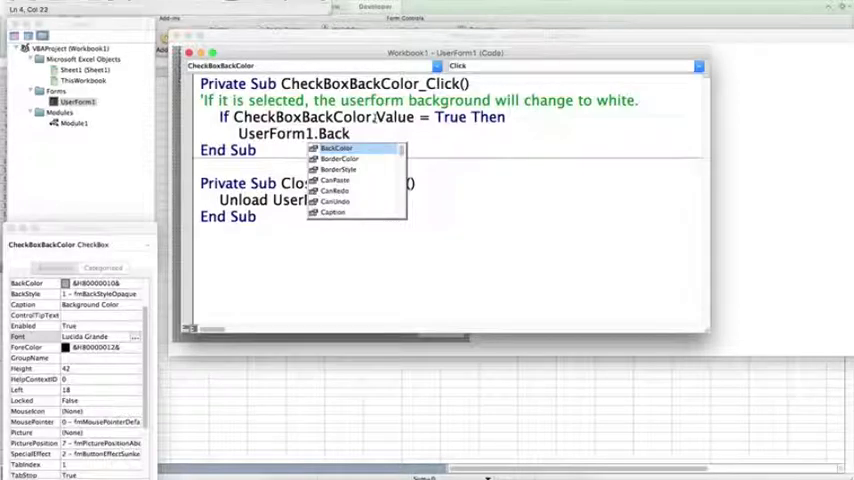
pyautogui.write('Color=')
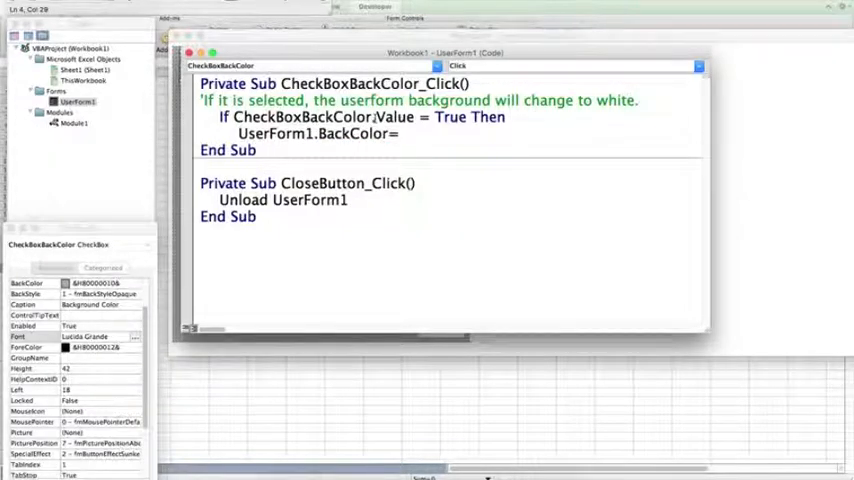
pyautogui.write('RGB')
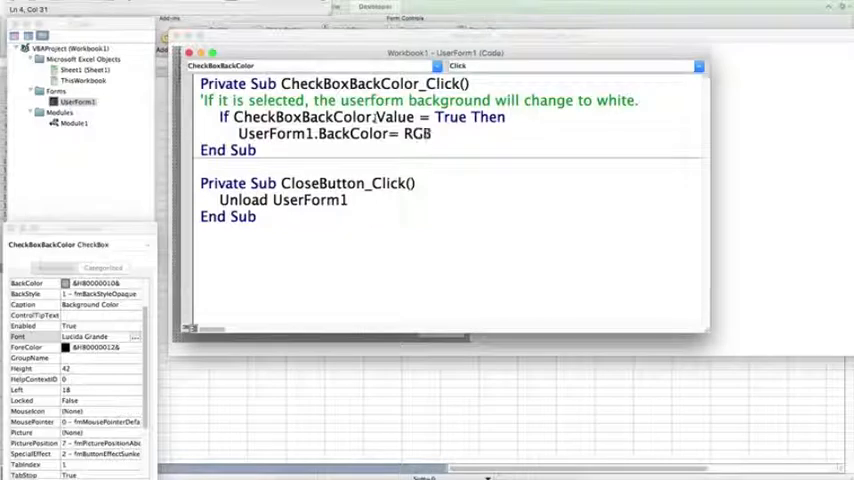
pyautogui.write('(255')
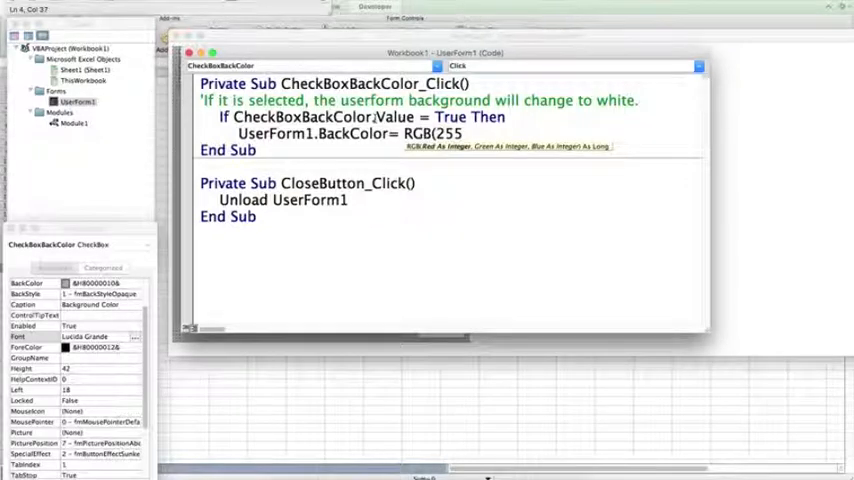
pyautogui.write('255,')
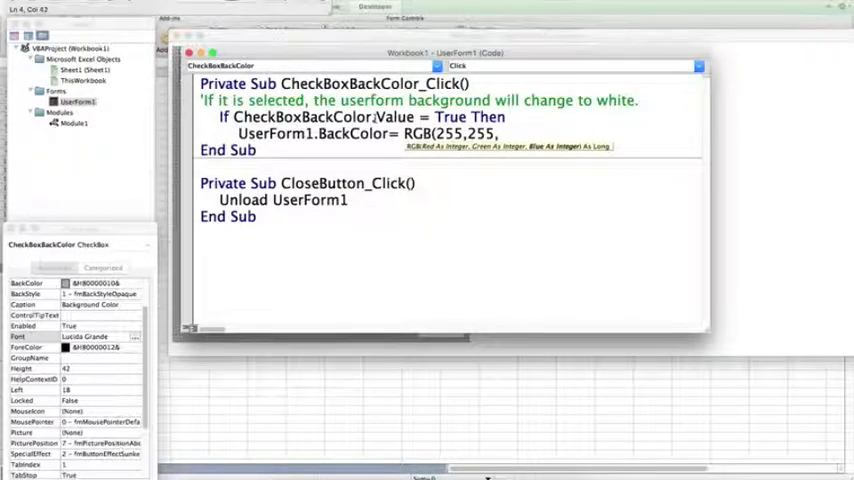
pyautogui.write('255)')
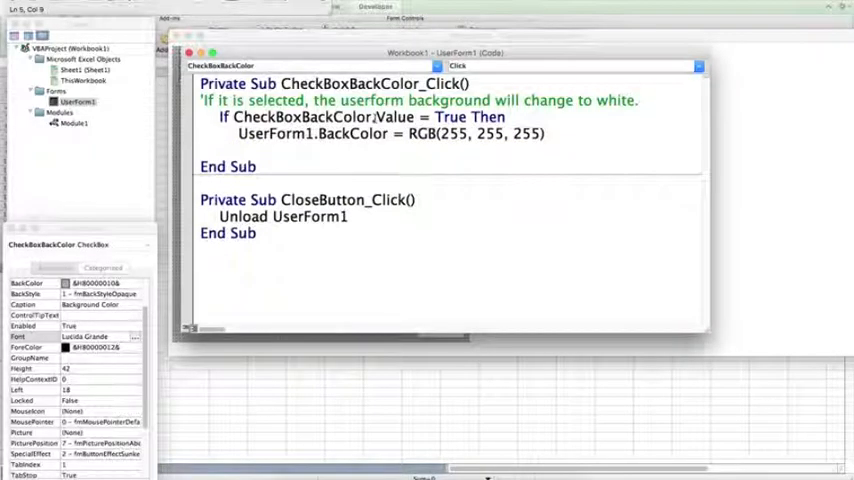
pyautogui.write('Else')
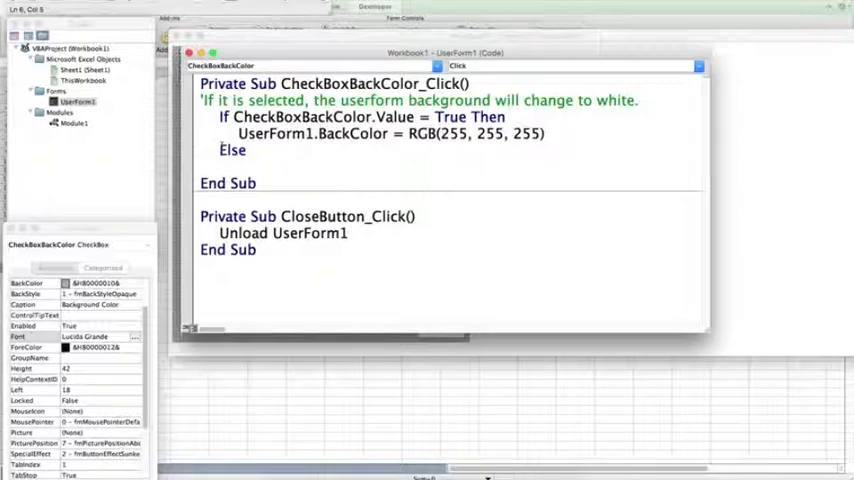
# In the Else branch, set UserForm1.BackColor = &H80000010 and begin typing End If
pyautogui.write('UserForm1')
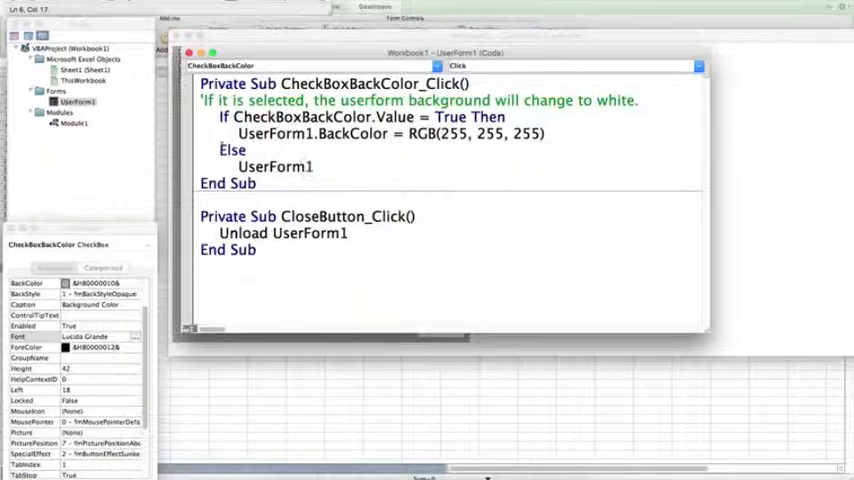
pyautogui.write('.Back')
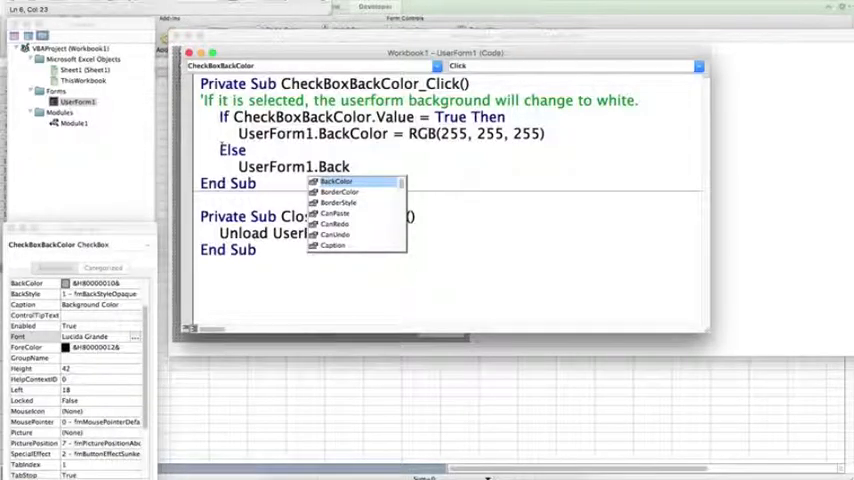
pyautogui.write('Color=')
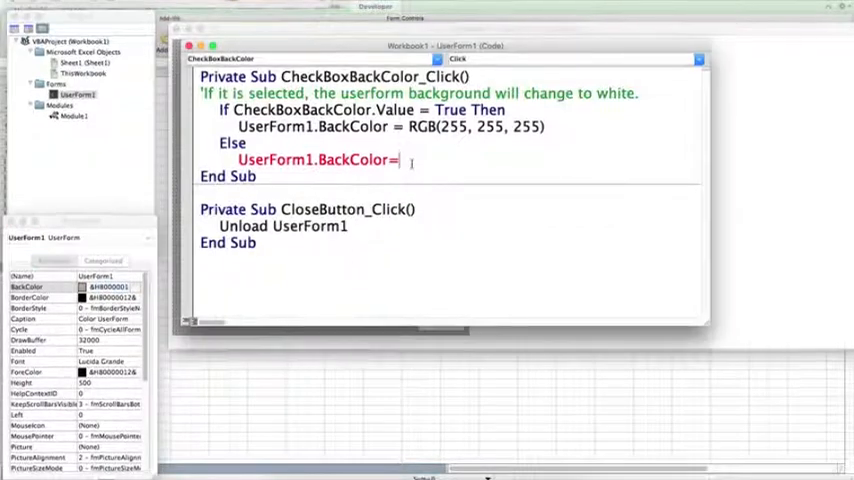
pyautogui.write('&H80000010')
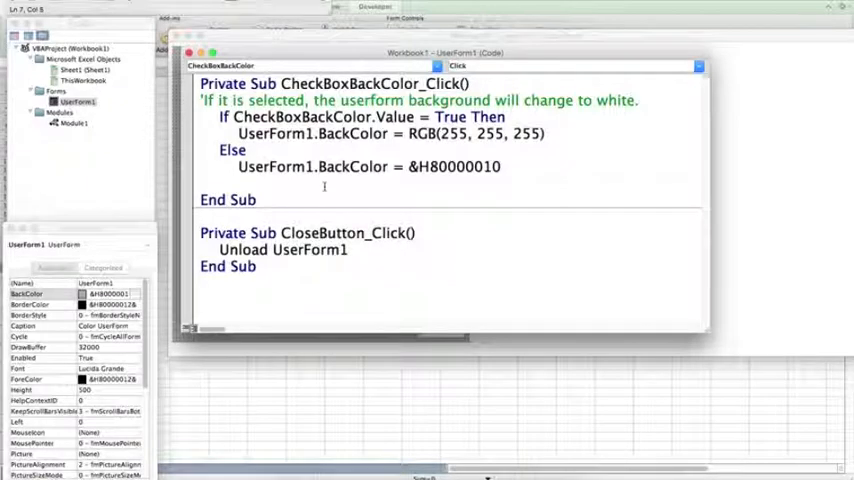
pyautogui.write('End')
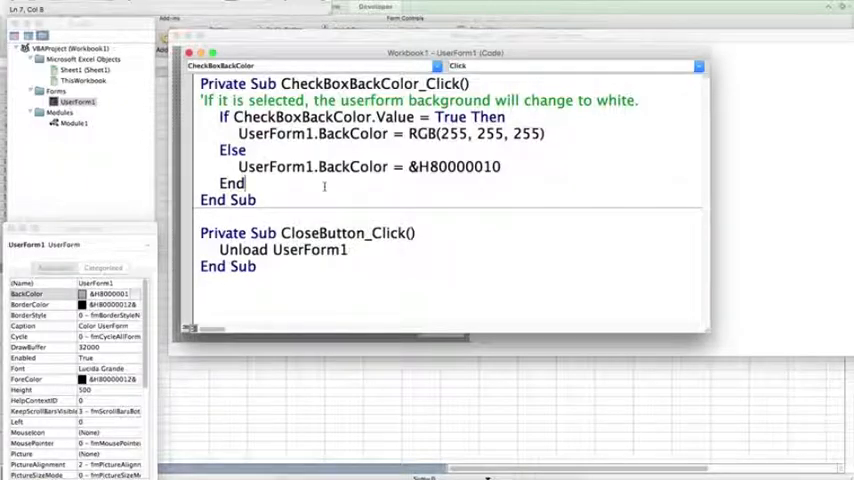